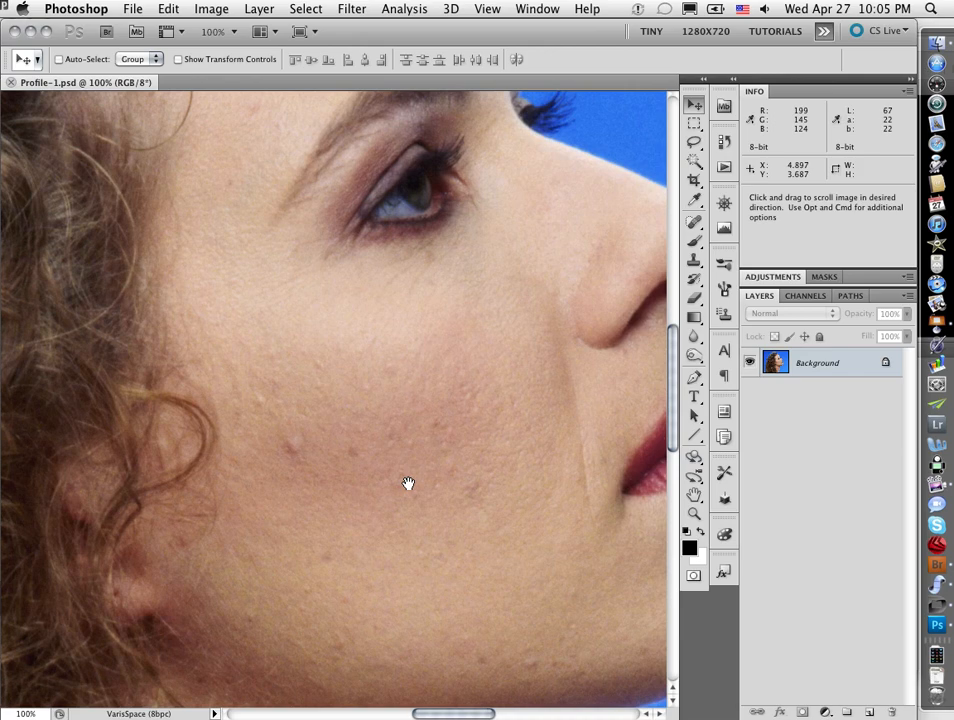
Step: Bring the lips and chin into view before duplicating the Background layer with Cmd+J
{"action": "left_click_drag", "start_coordinate": [408, 482], "coordinate": [336, 400]}
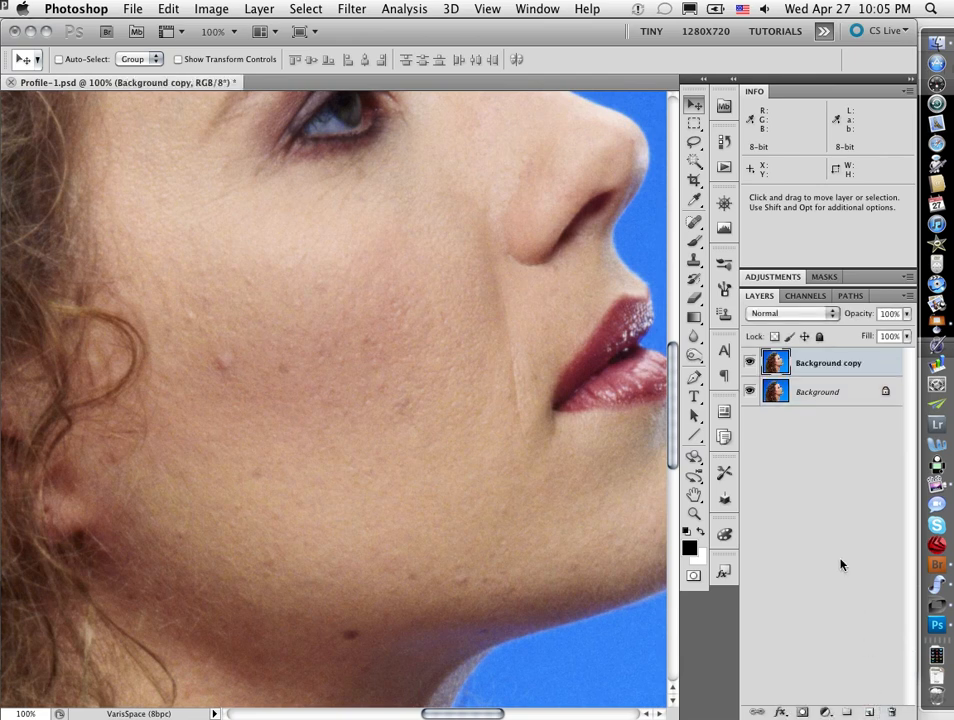
{"action": "mouse_move", "coordinate": [864, 560]}
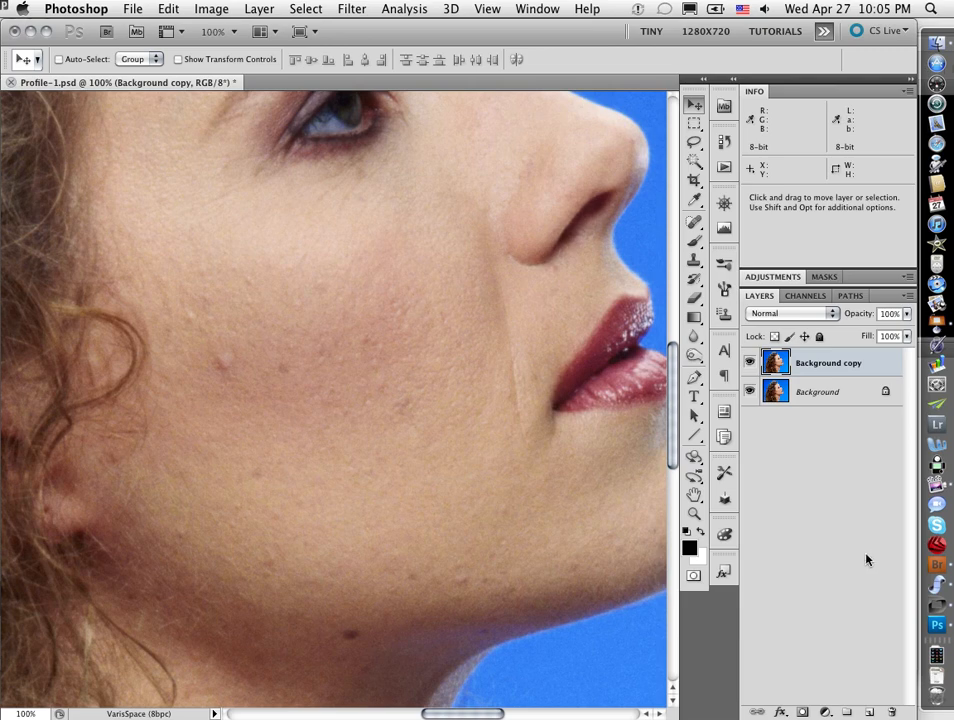
Step: Invert the Background copy layer and set its blend mode to Vivid Light, turning the canvas flat grey
{"action": "left_click", "coordinate": [212, 8]}
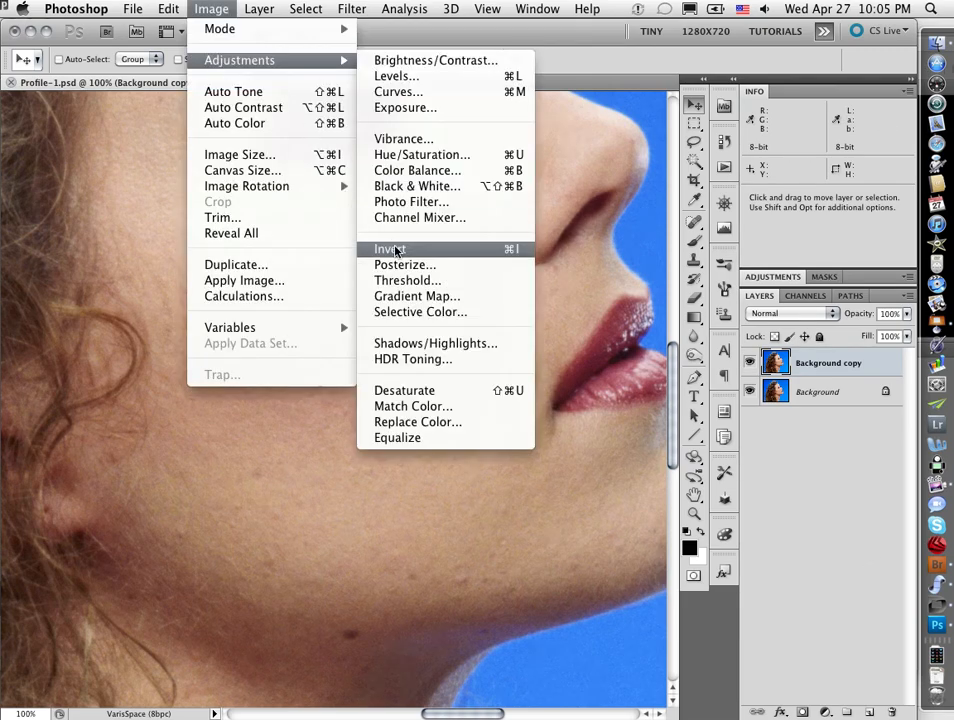
{"action": "left_click", "coordinate": [388, 248]}
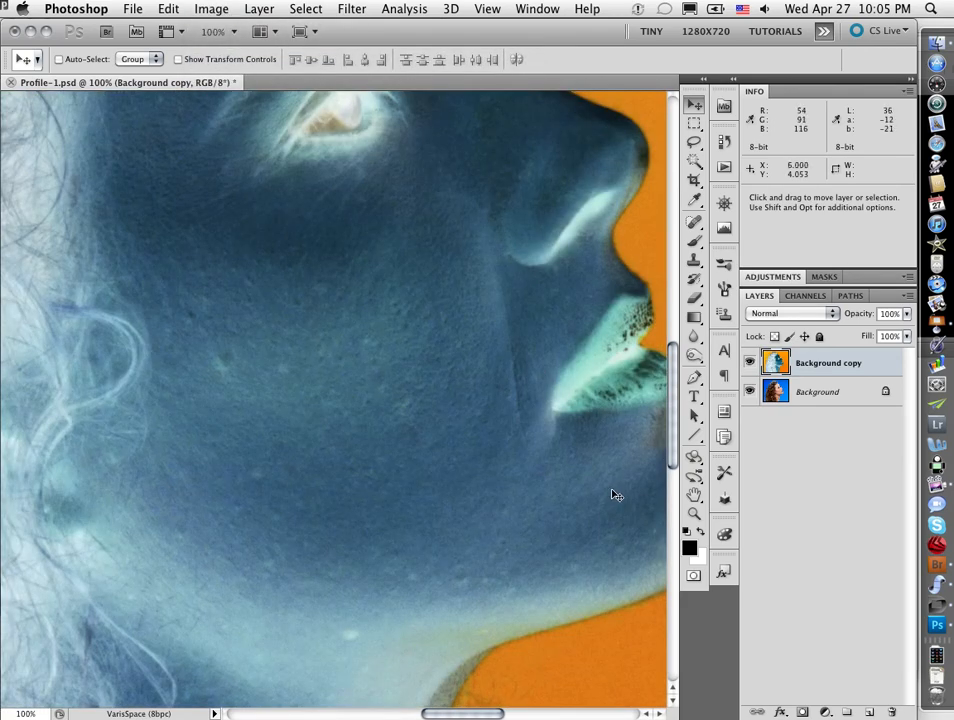
{"action": "left_click", "coordinate": [790, 312]}
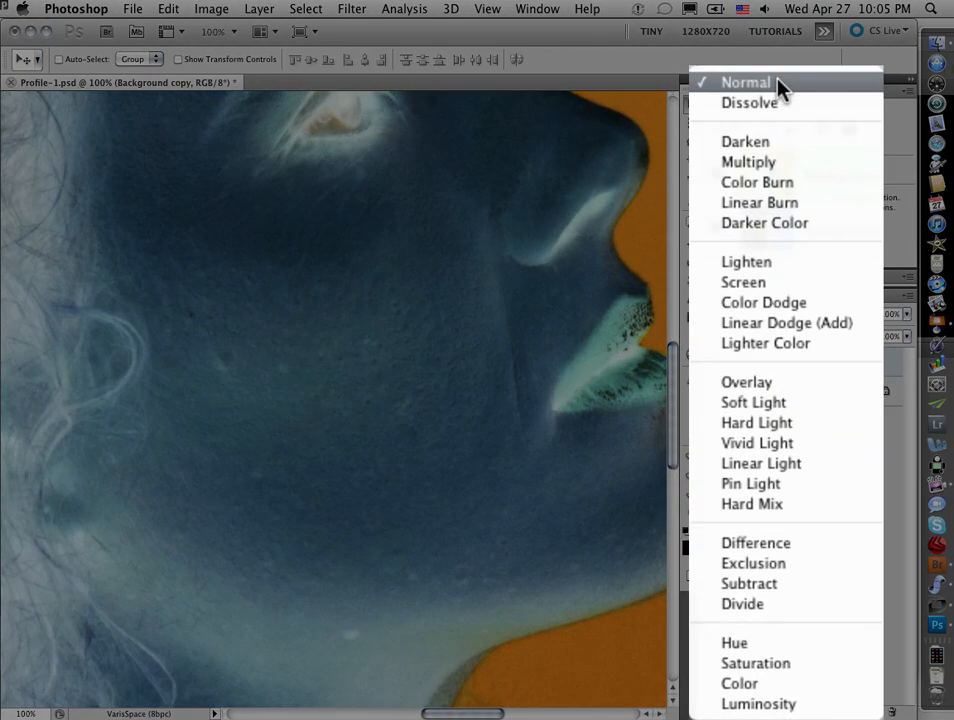
{"action": "mouse_move", "coordinate": [786, 322]}
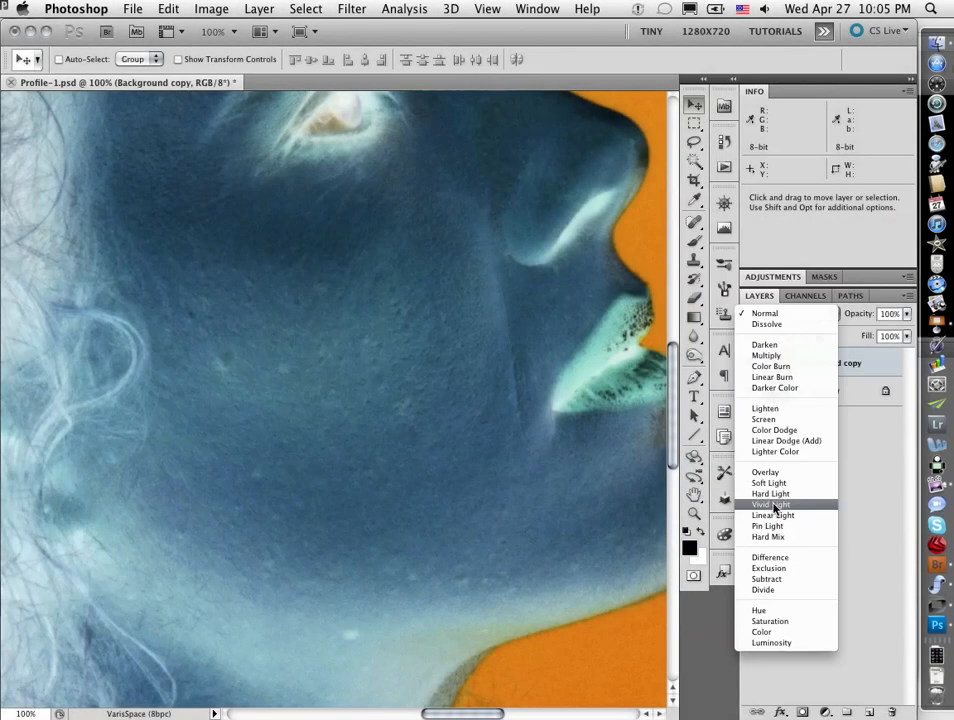
{"action": "left_click", "coordinate": [772, 504]}
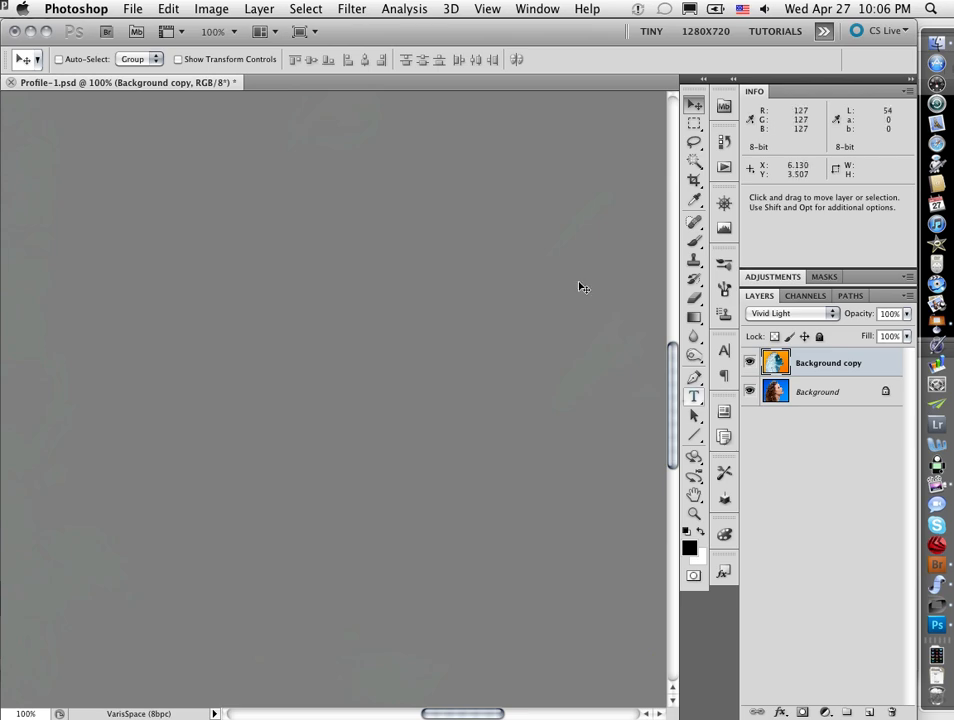
Step: Start a High Pass filter on Background copy with the radius at about 16.4 pixels
{"action": "left_click", "coordinate": [352, 8]}
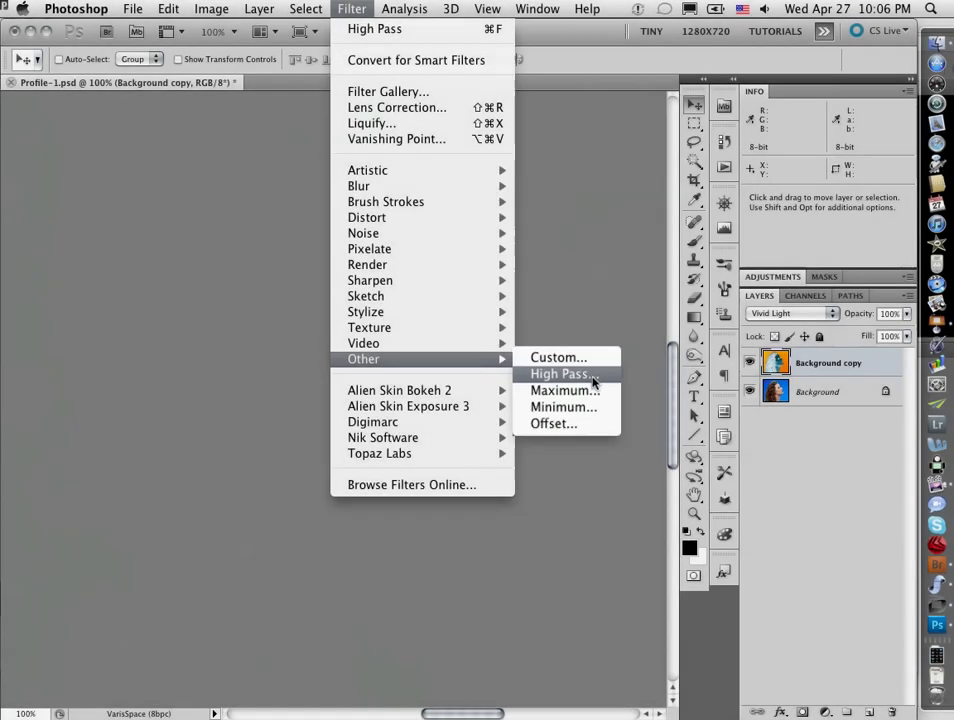
{"action": "left_click", "coordinate": [560, 374]}
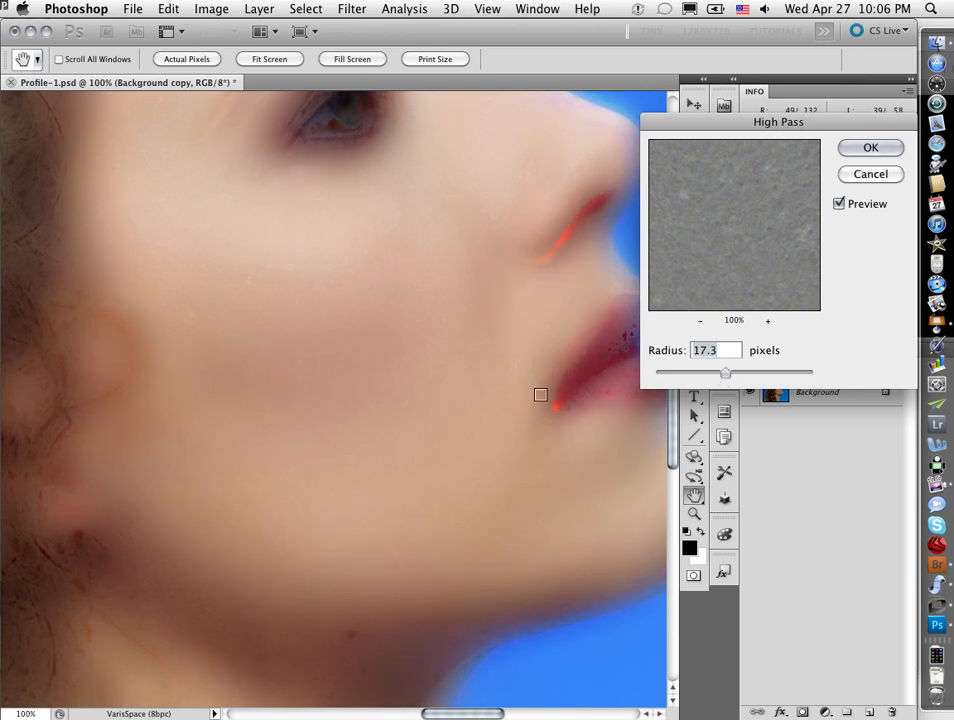
{"action": "left_click_drag", "start_coordinate": [728, 372], "coordinate": [724, 372]}
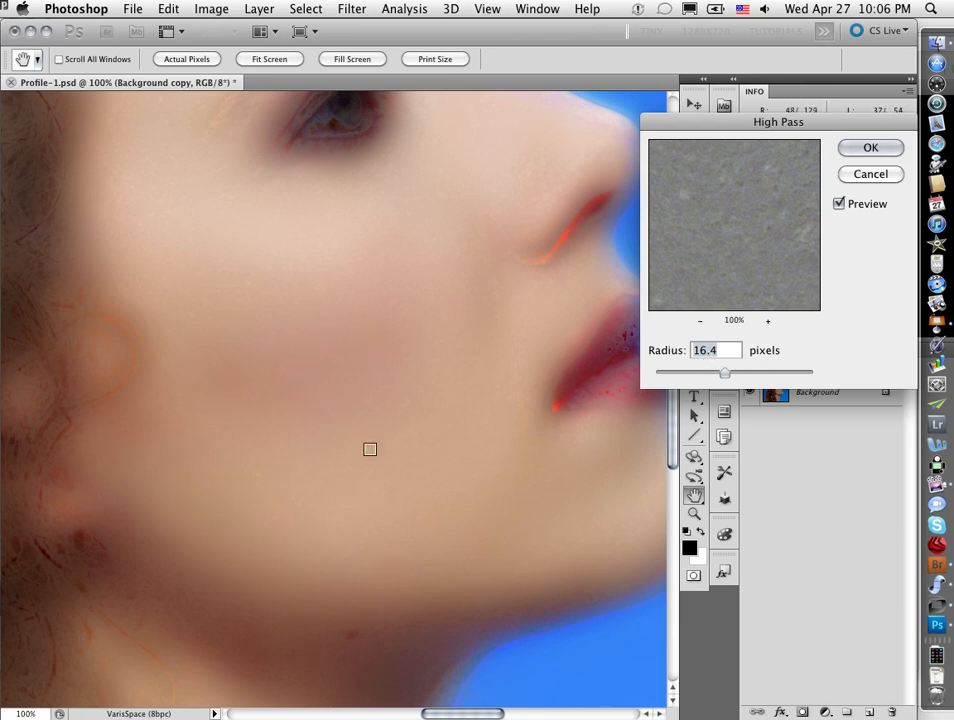
{"action": "mouse_move", "coordinate": [370, 208]}
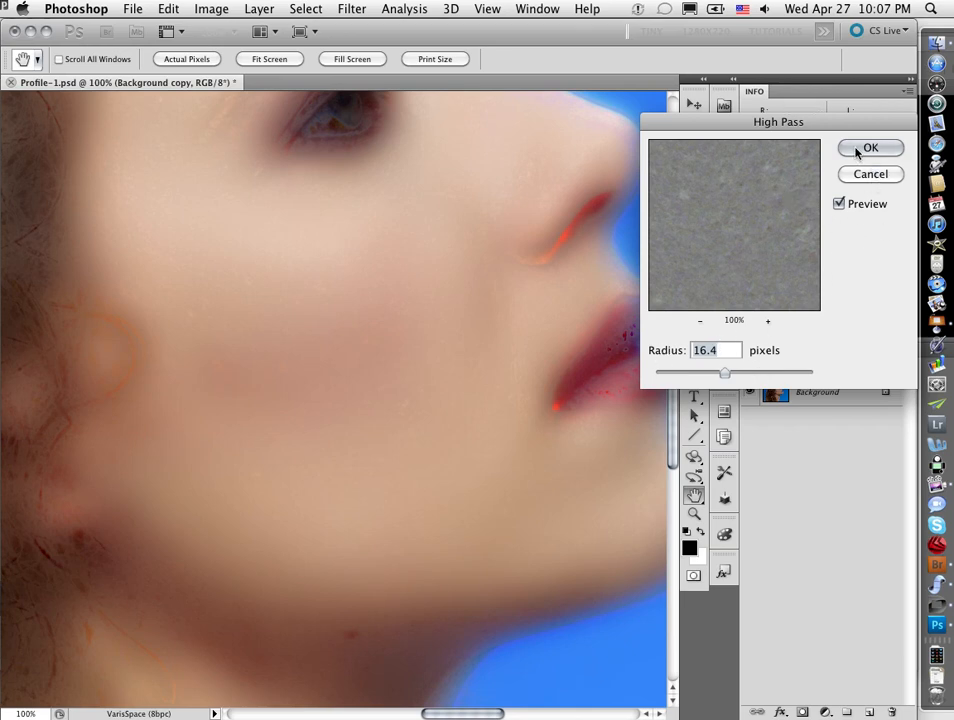
Step: Apply the 16.4-pixel High Pass to Background copy and head back to the Filter menu
{"action": "left_click", "coordinate": [870, 148]}
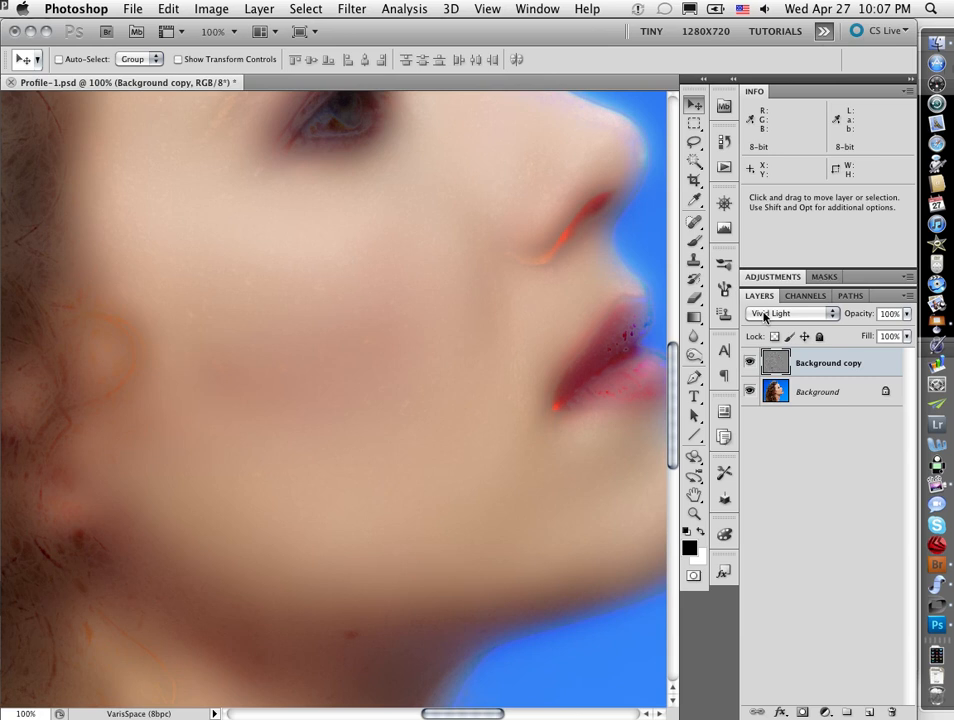
{"action": "mouse_move", "coordinate": [790, 312]}
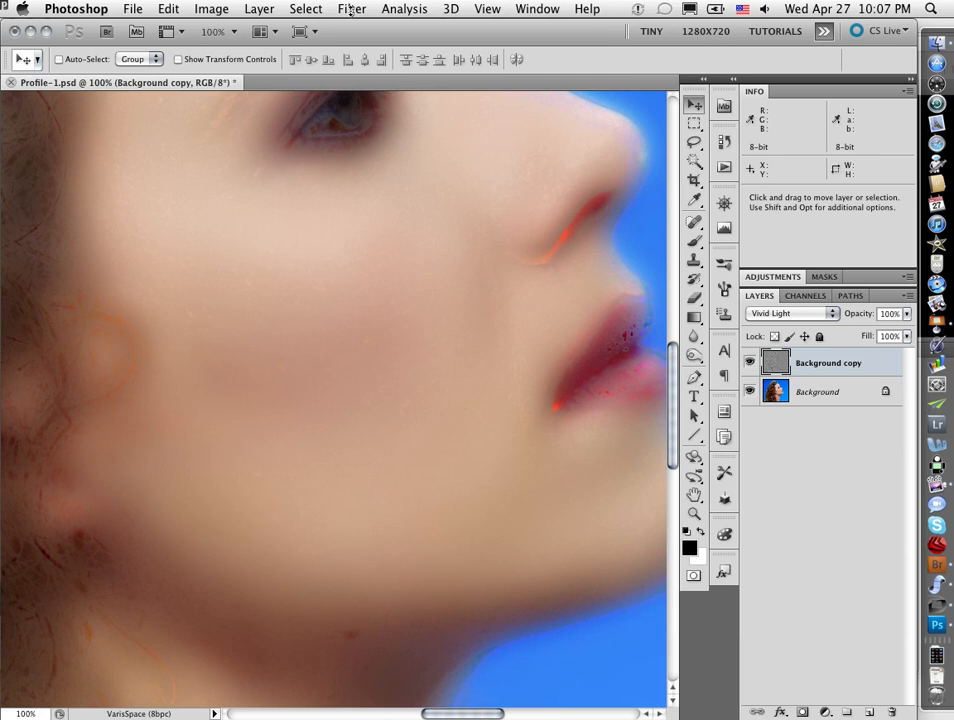
{"action": "left_click", "coordinate": [352, 8]}
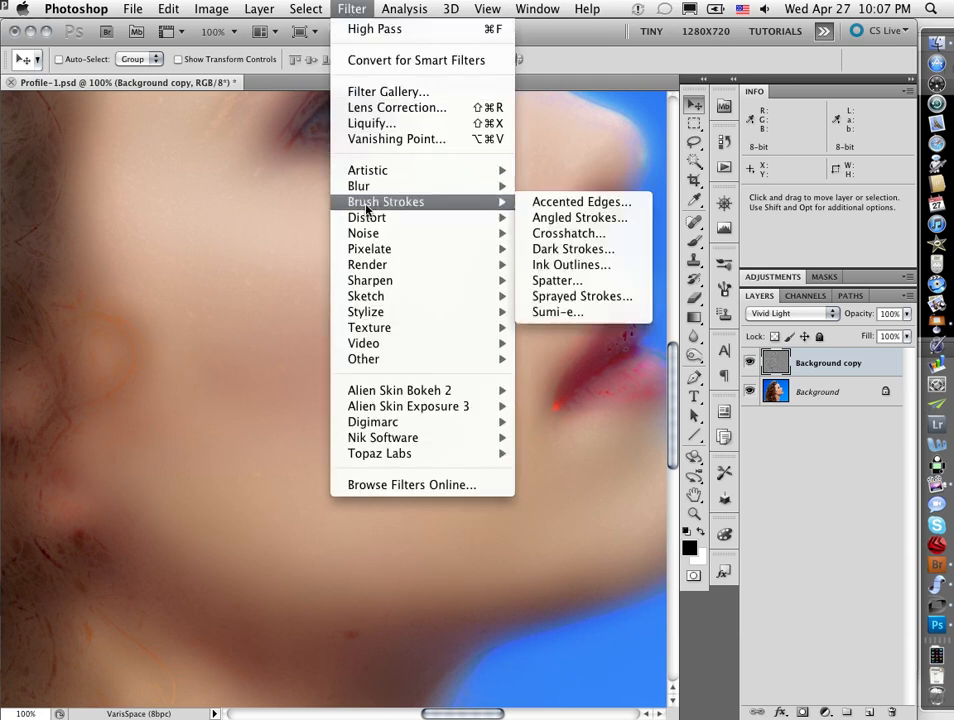
{"action": "mouse_move", "coordinate": [358, 184]}
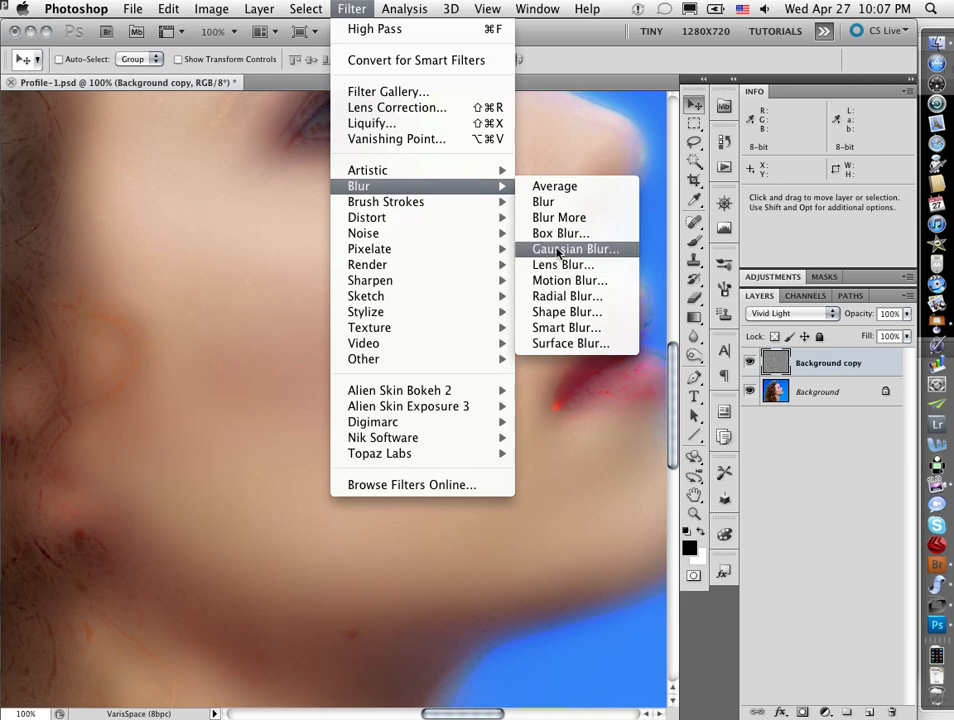
Step: Apply a Gaussian Blur to Background copy, trying radii from about 1.8 to 9 pixels before settling on 4.6
{"action": "left_click", "coordinate": [576, 248]}
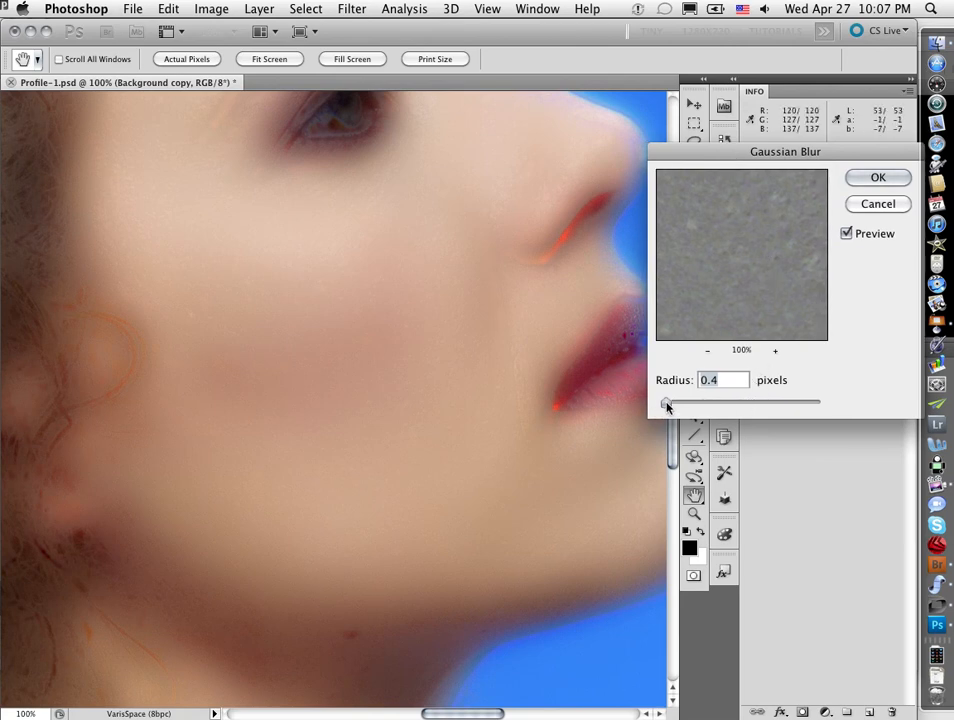
{"action": "left_click_drag", "start_coordinate": [668, 402], "coordinate": [678, 402]}
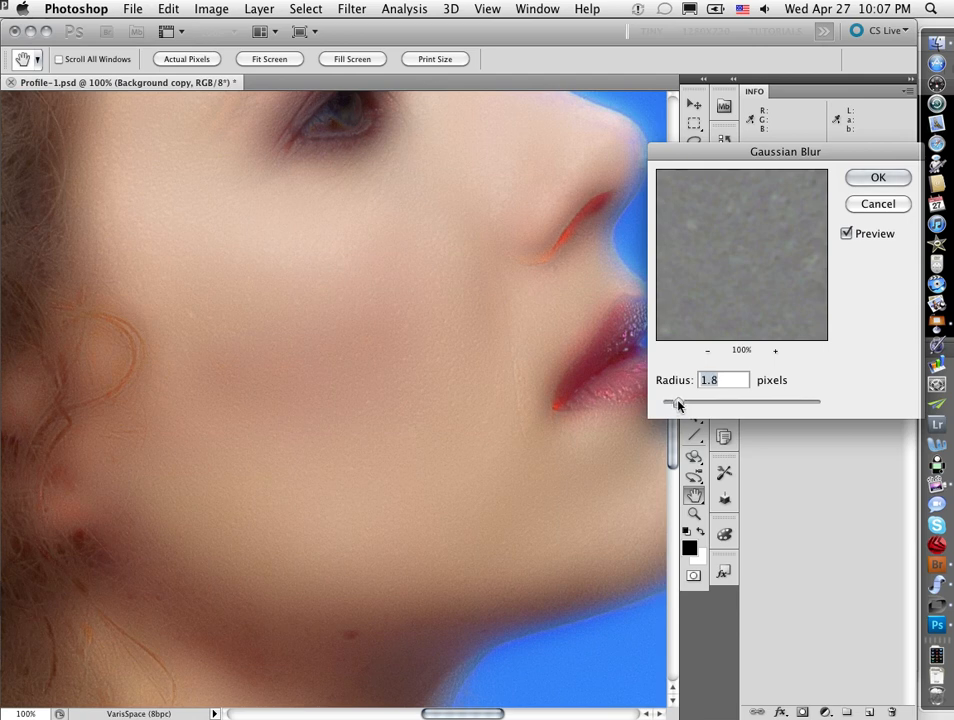
{"action": "left_click_drag", "start_coordinate": [678, 400], "coordinate": [684, 400]}
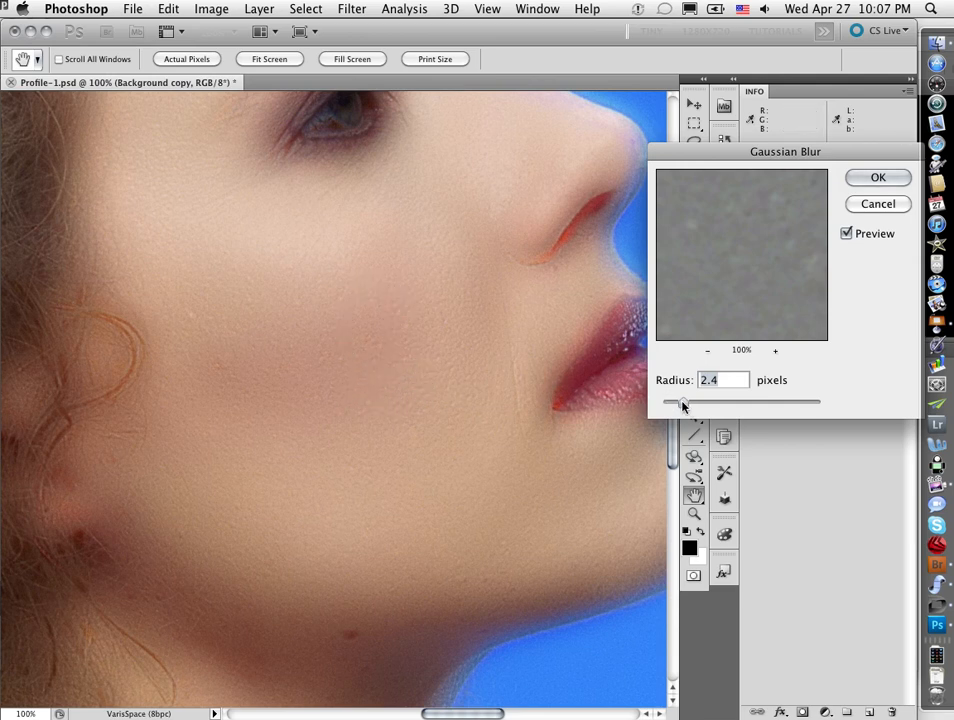
{"action": "left_click_drag", "start_coordinate": [684, 400], "coordinate": [696, 400]}
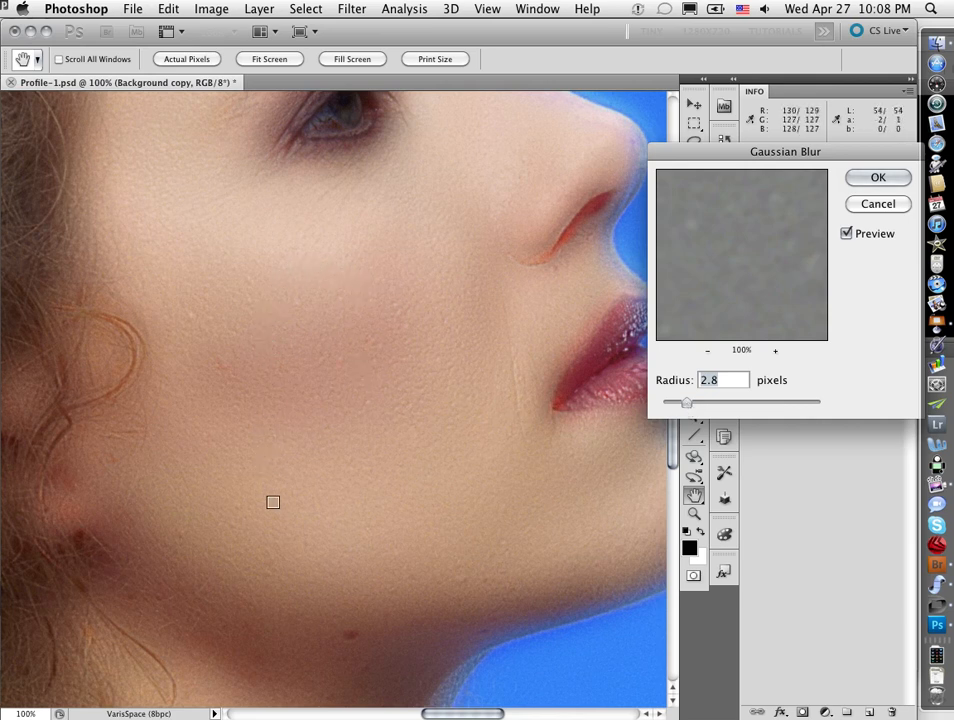
{"action": "mouse_move", "coordinate": [458, 292]}
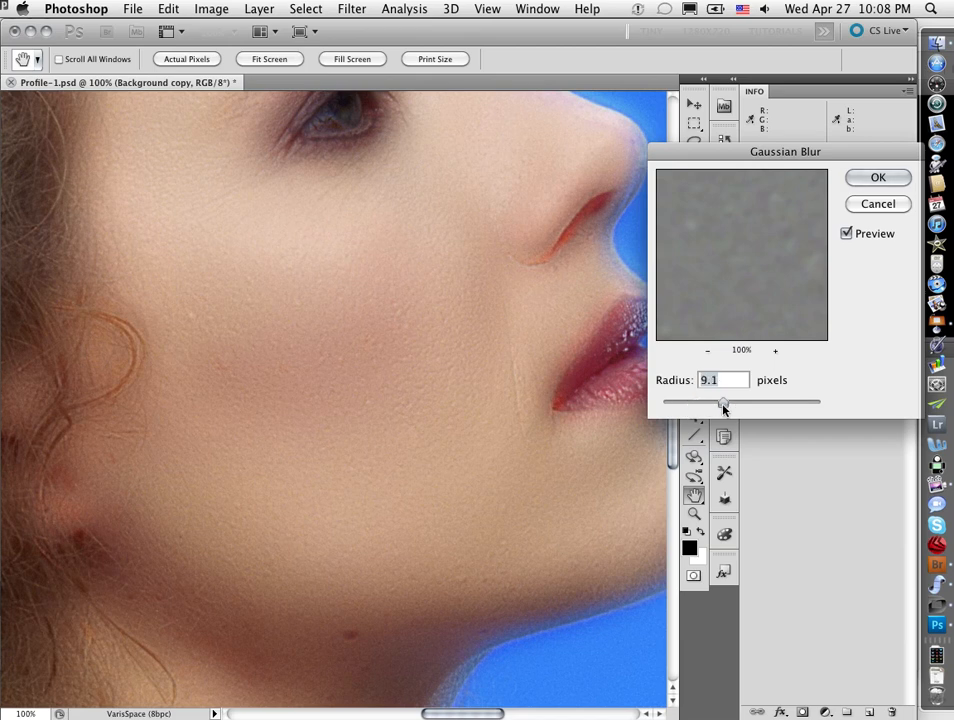
{"action": "left_click_drag", "start_coordinate": [724, 400], "coordinate": [718, 400]}
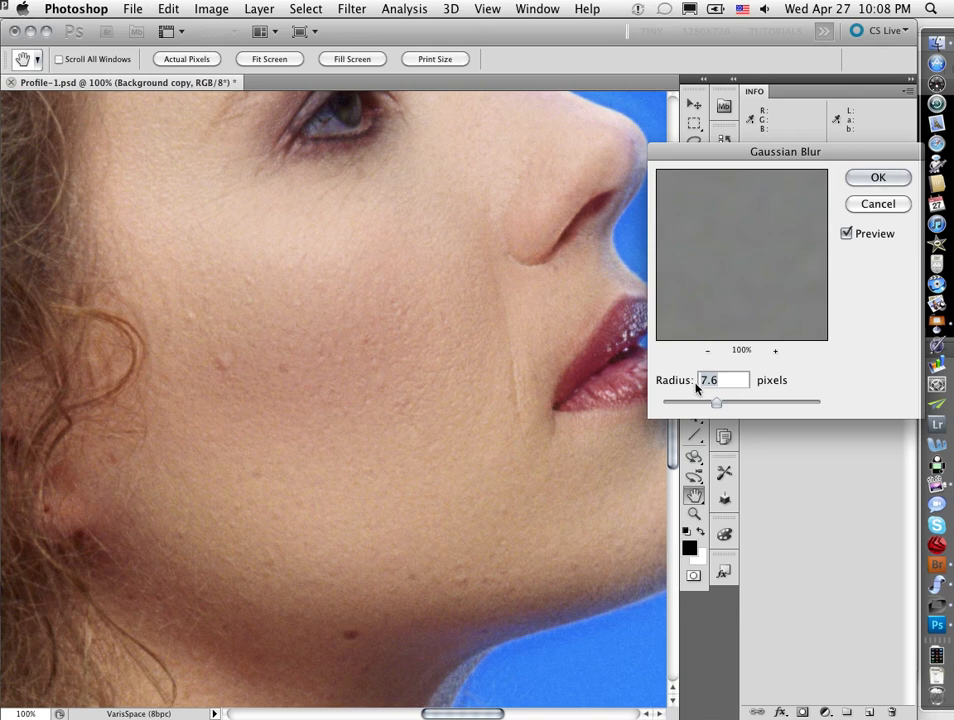
{"action": "left_click_drag", "start_coordinate": [716, 400], "coordinate": [696, 400]}
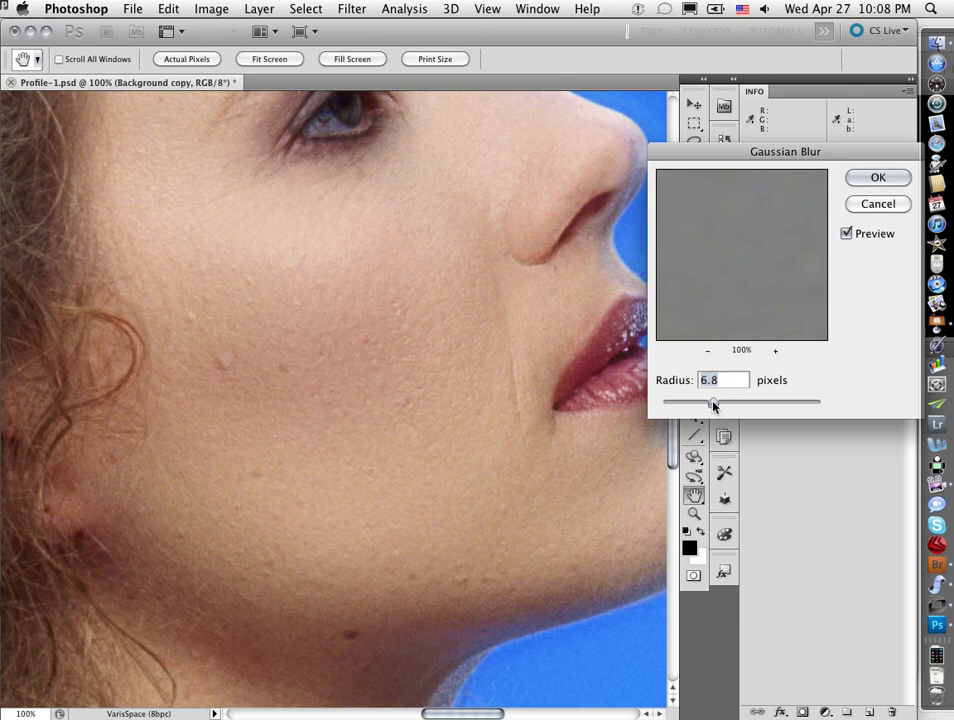
{"action": "left_click_drag", "start_coordinate": [716, 400], "coordinate": [712, 400]}
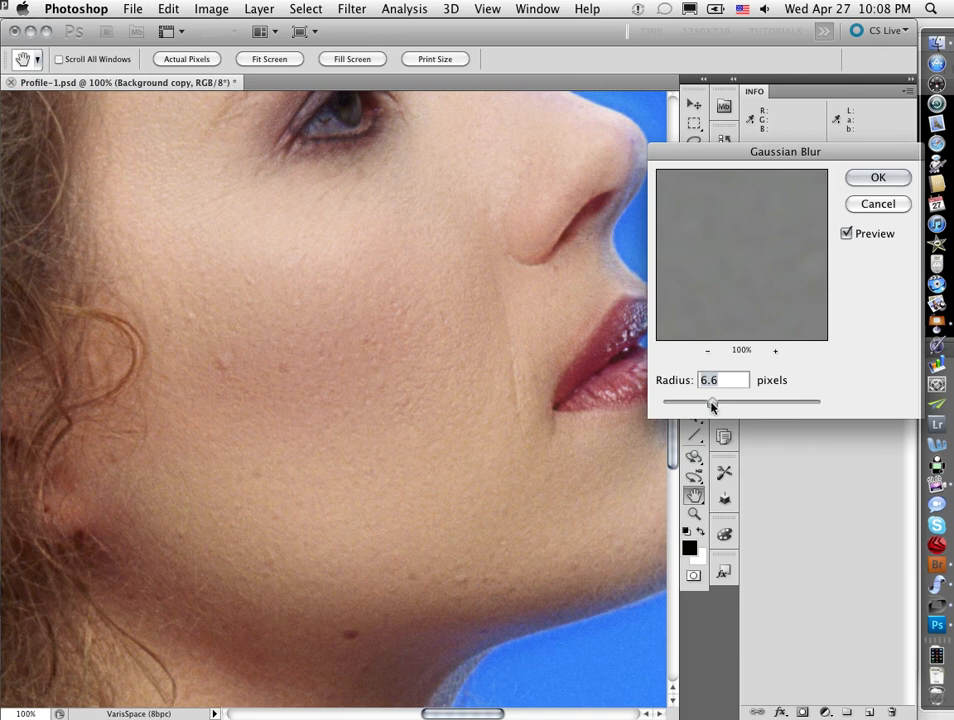
{"action": "left_click_drag", "start_coordinate": [712, 400], "coordinate": [708, 400]}
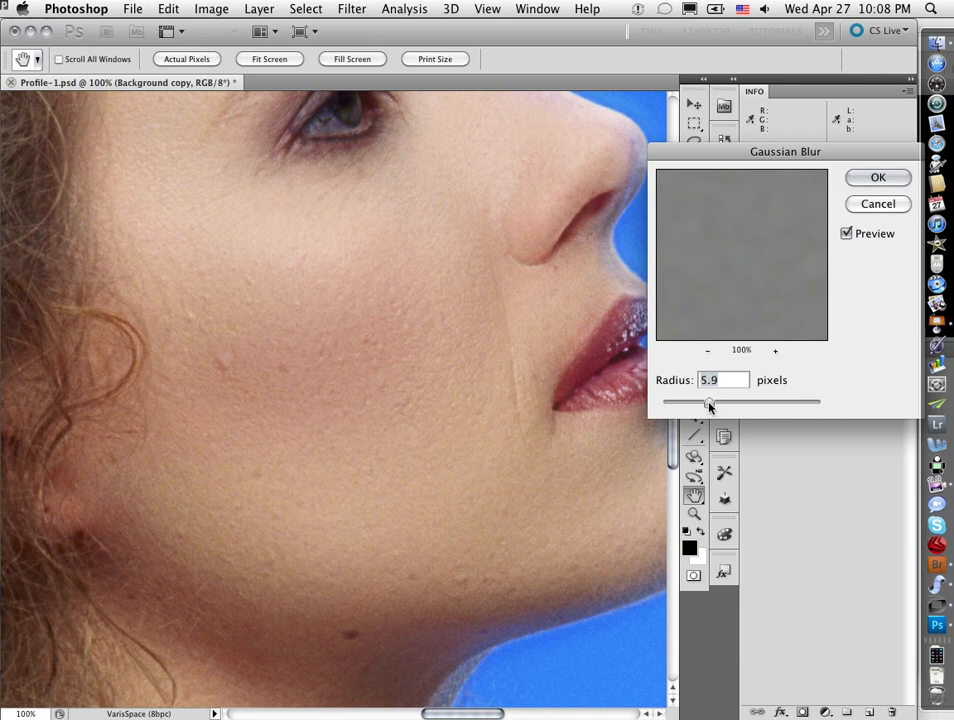
{"action": "left_click_drag", "start_coordinate": [710, 402], "coordinate": [708, 402]}
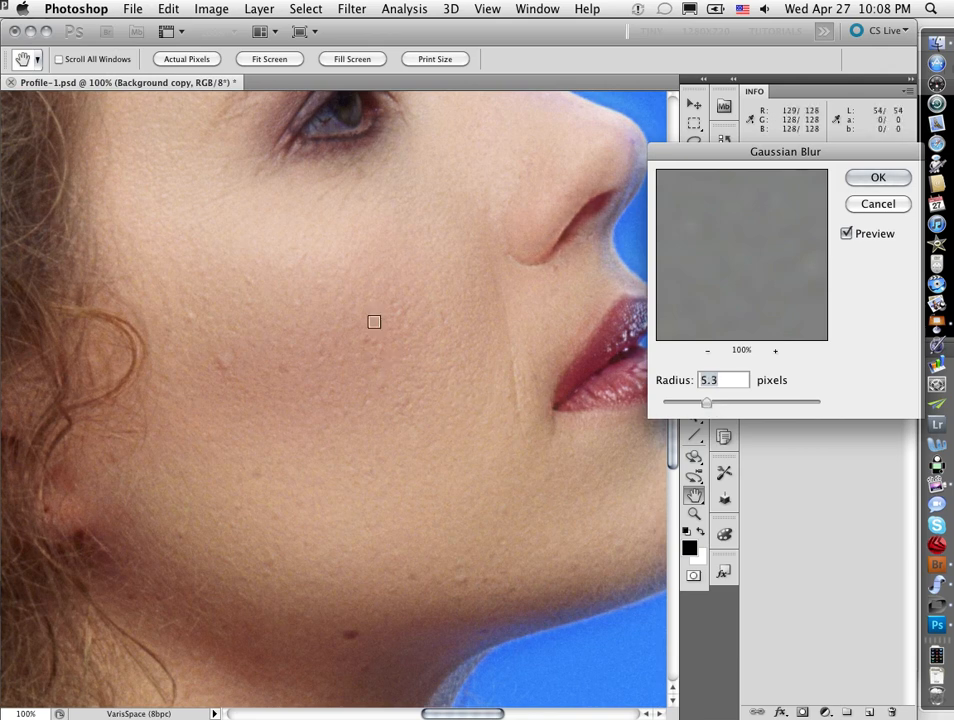
{"action": "mouse_move", "coordinate": [316, 360]}
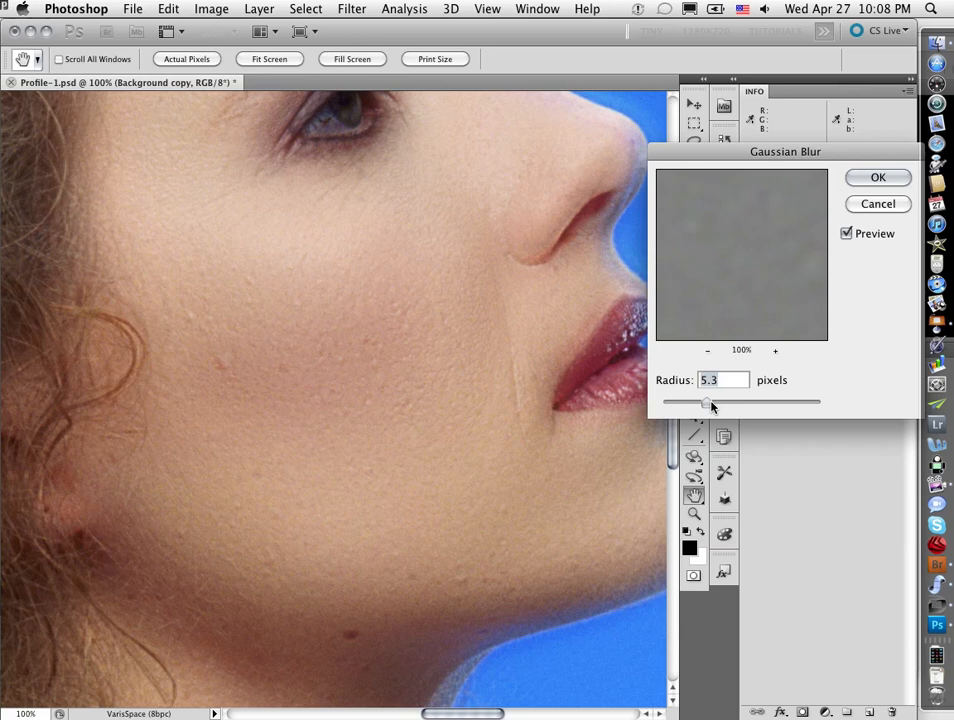
{"action": "left_click_drag", "start_coordinate": [712, 400], "coordinate": [704, 400]}
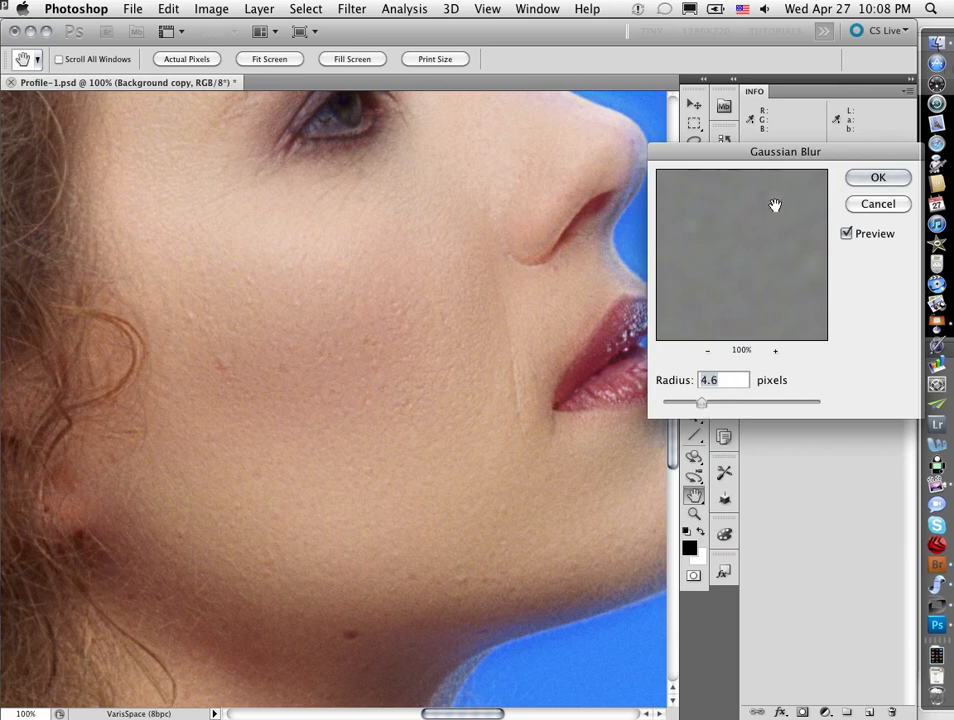
{"action": "left_click", "coordinate": [878, 176]}
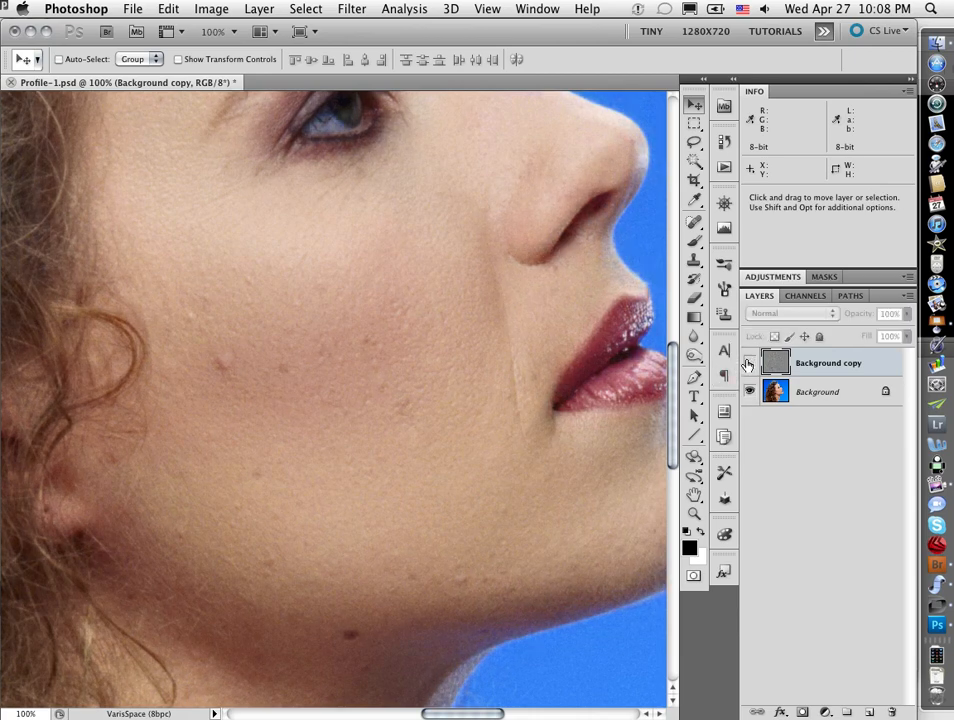
{"action": "mouse_move", "coordinate": [748, 362]}
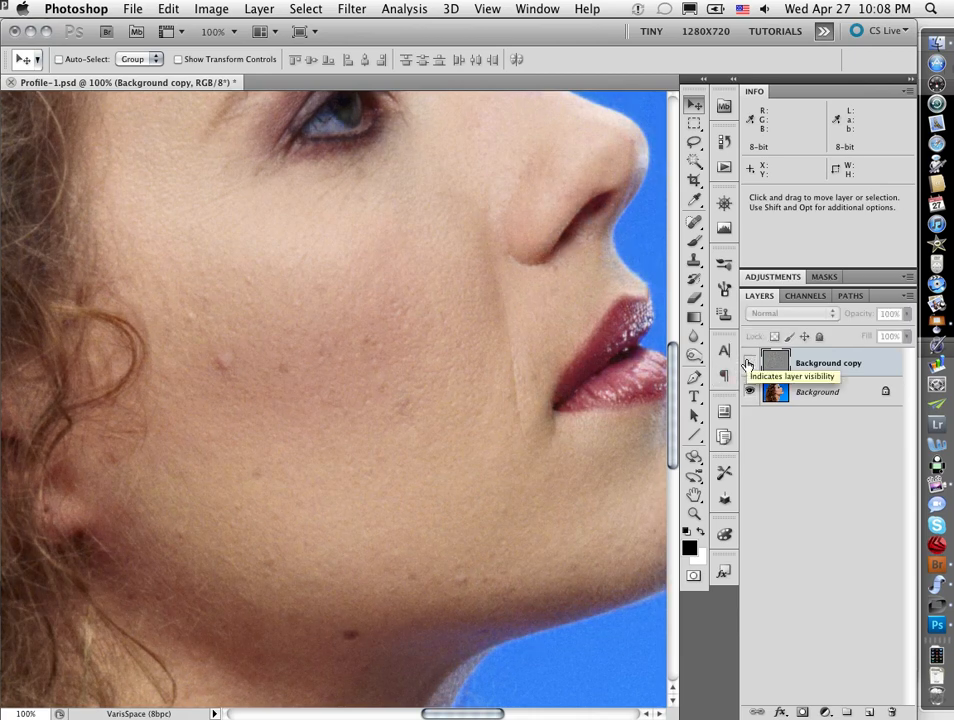
Step: Compare with the layer toggled, roll back the blur in History, and reopen Gaussian Blur at 4.6 pixels
{"action": "left_click", "coordinate": [790, 312]}
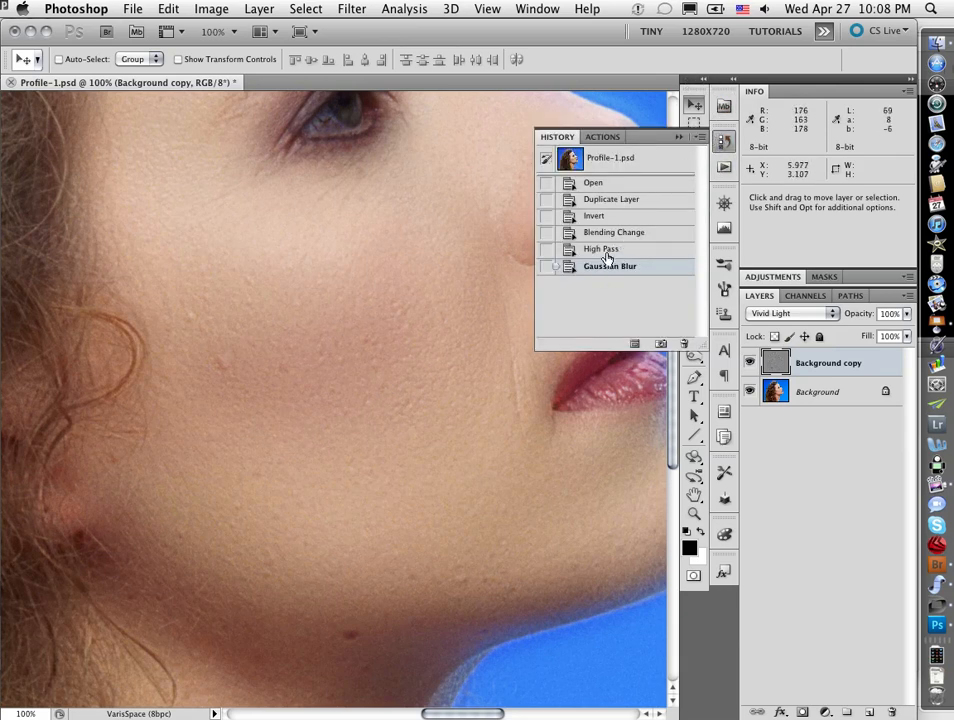
{"action": "left_click", "coordinate": [600, 248]}
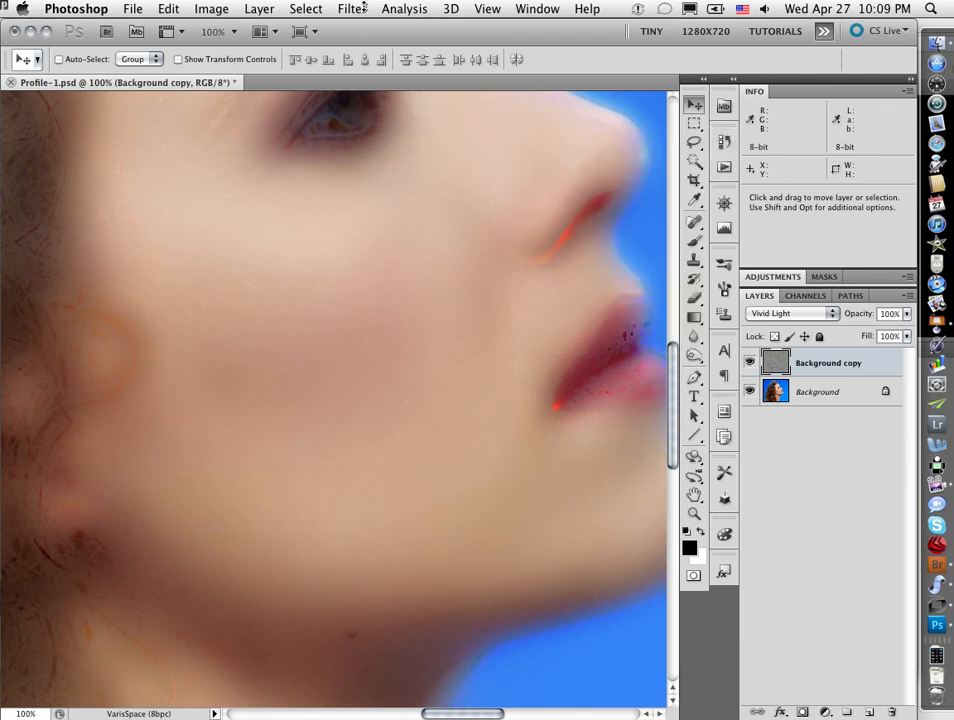
{"action": "left_click", "coordinate": [352, 8]}
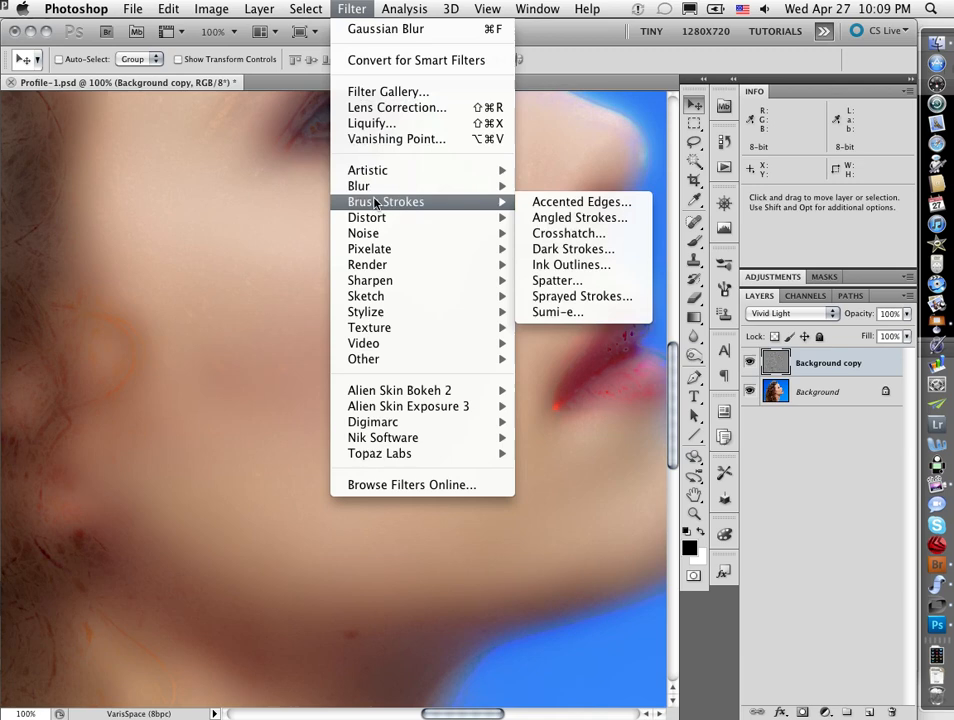
{"action": "mouse_move", "coordinate": [358, 186]}
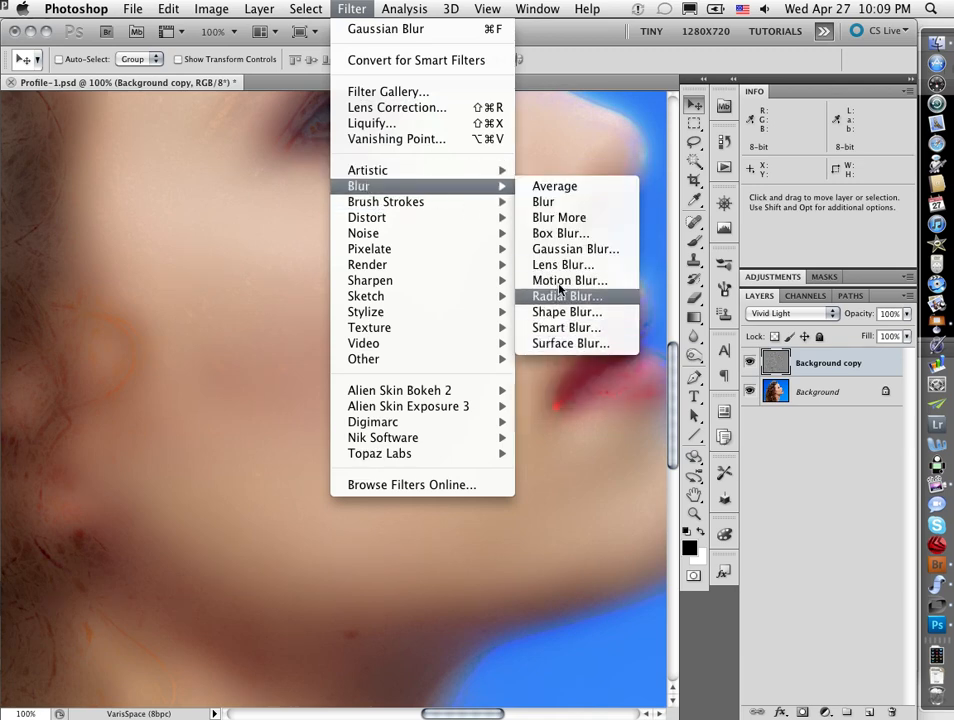
{"action": "left_click", "coordinate": [576, 248]}
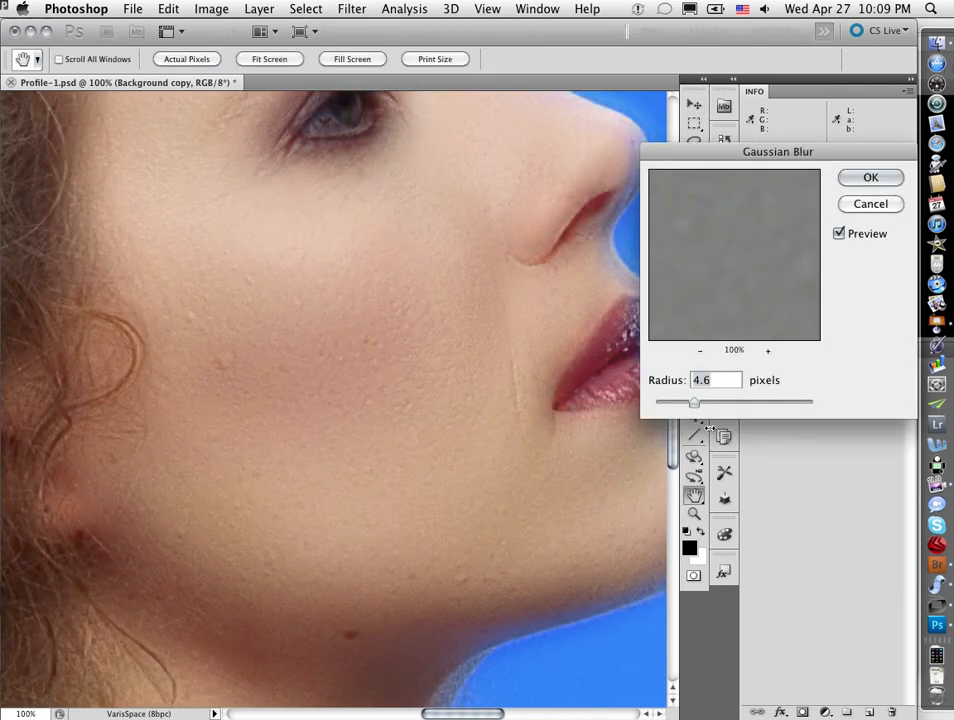
Step: Lower the Gaussian Blur radius to 3.8 pixels and apply it to Background copy
{"action": "left_click_drag", "start_coordinate": [696, 400], "coordinate": [690, 400]}
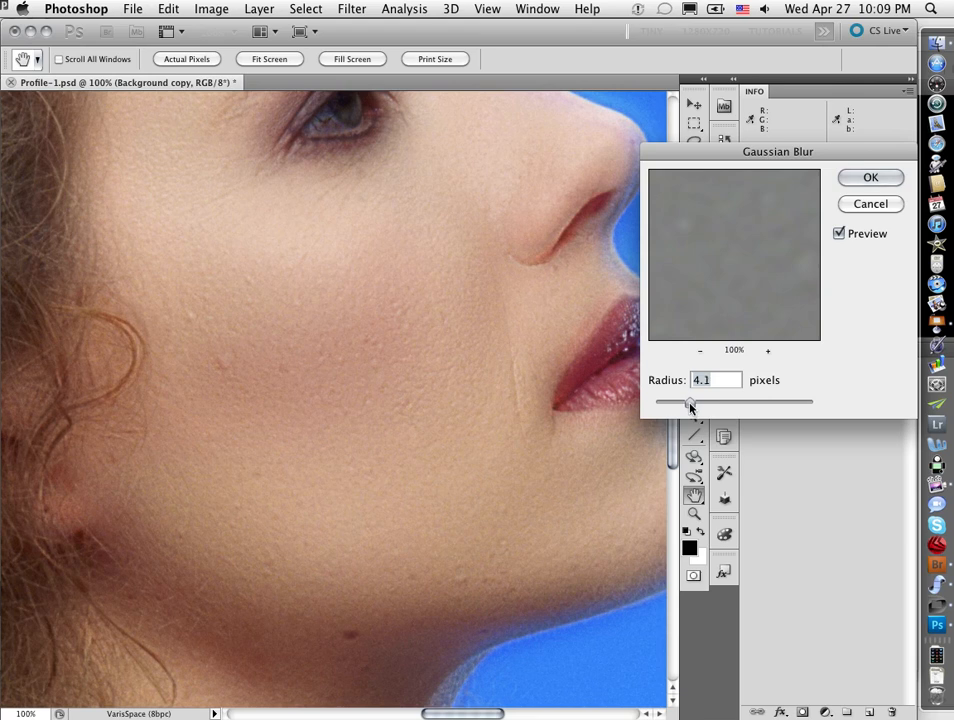
{"action": "left_click_drag", "start_coordinate": [690, 400], "coordinate": [684, 400]}
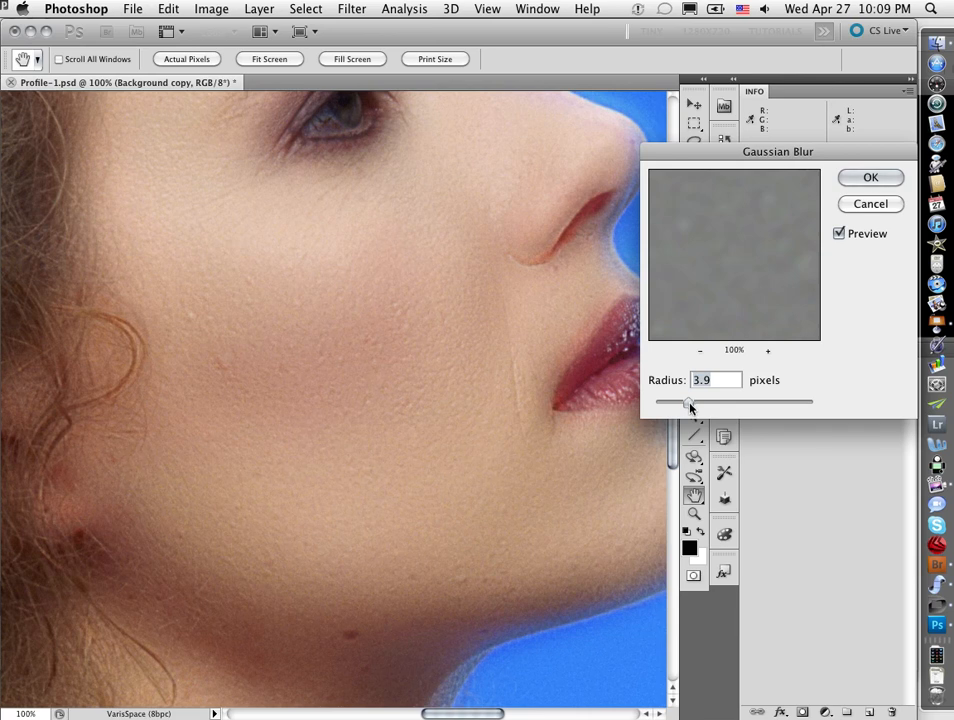
{"action": "left_click_drag", "start_coordinate": [690, 400], "coordinate": [688, 400]}
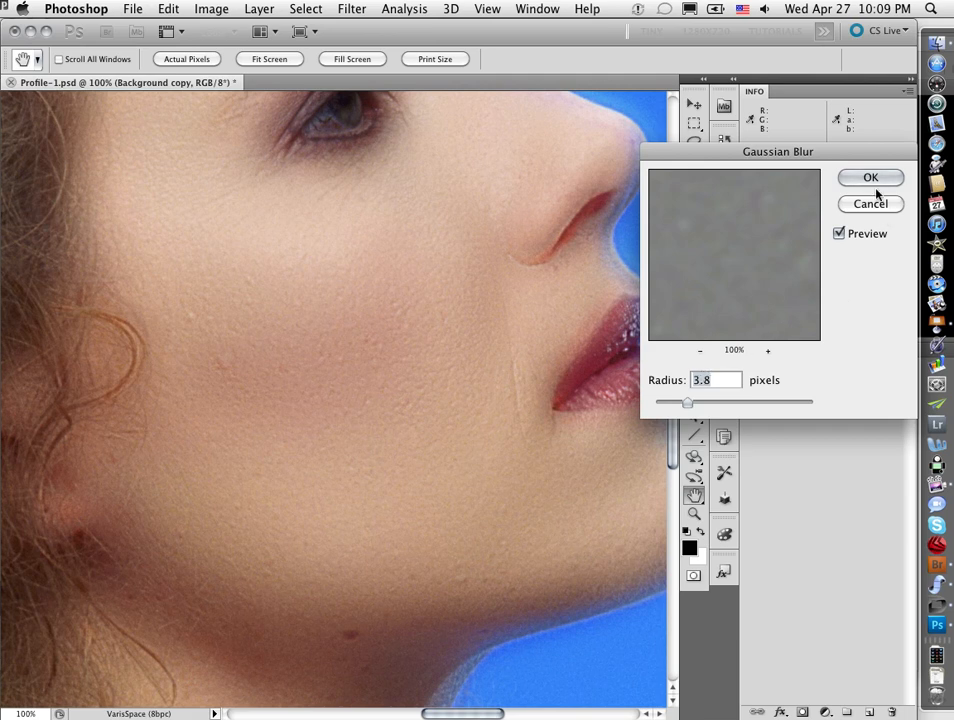
{"action": "left_click", "coordinate": [870, 176]}
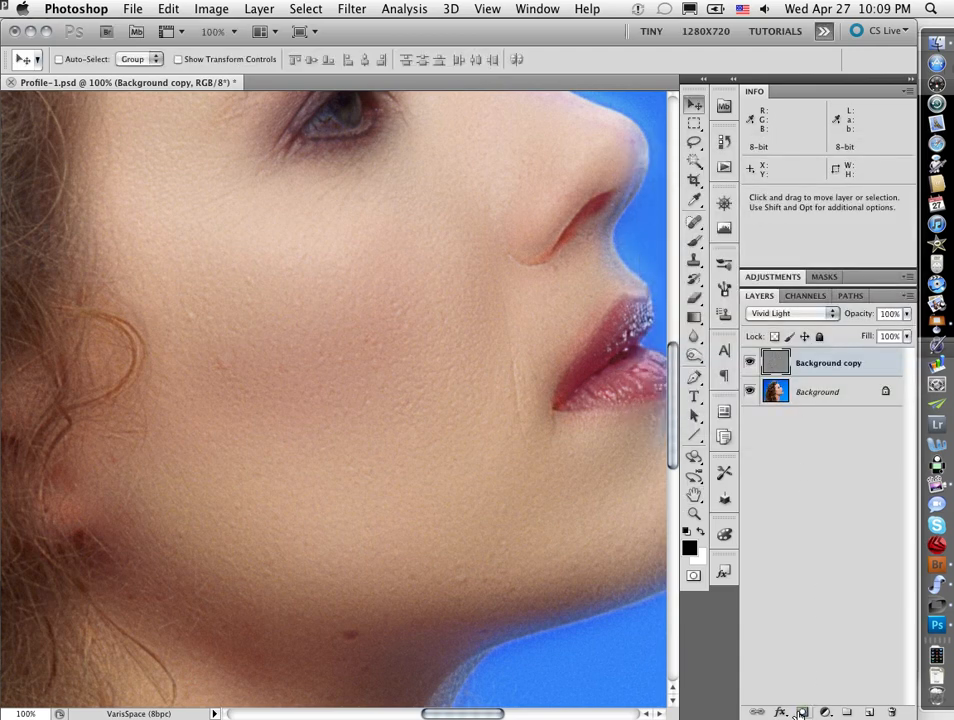
Step: Add a black layer mask to Background copy, hiding the smoothing so the original skin shows
{"action": "left_click", "coordinate": [800, 704]}
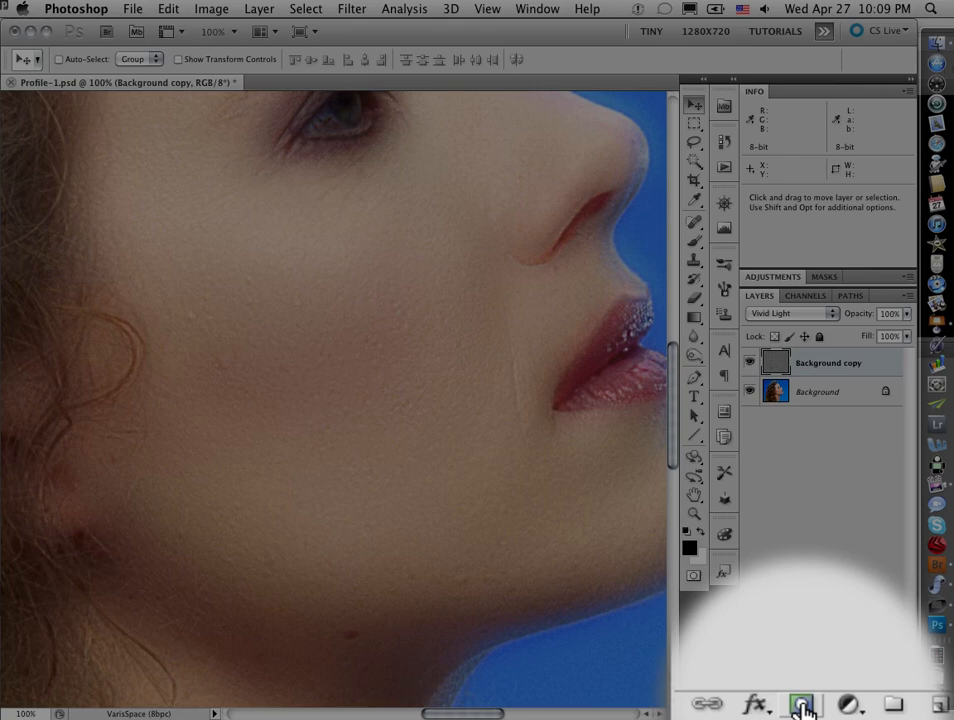
{"action": "mouse_move", "coordinate": [800, 704]}
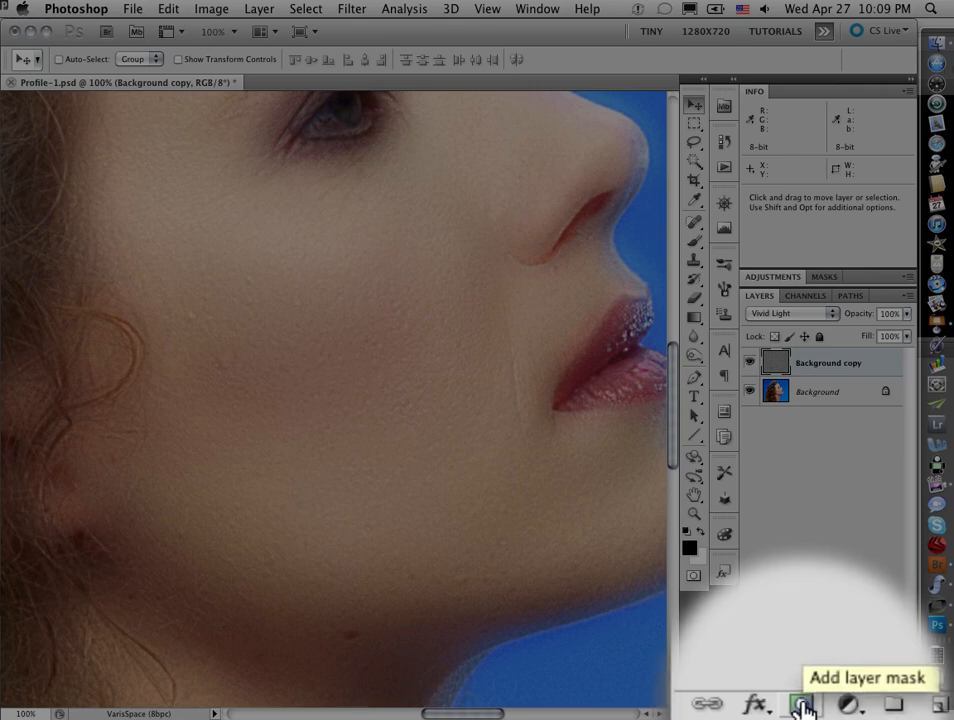
{"action": "left_click", "coordinate": [800, 704]}
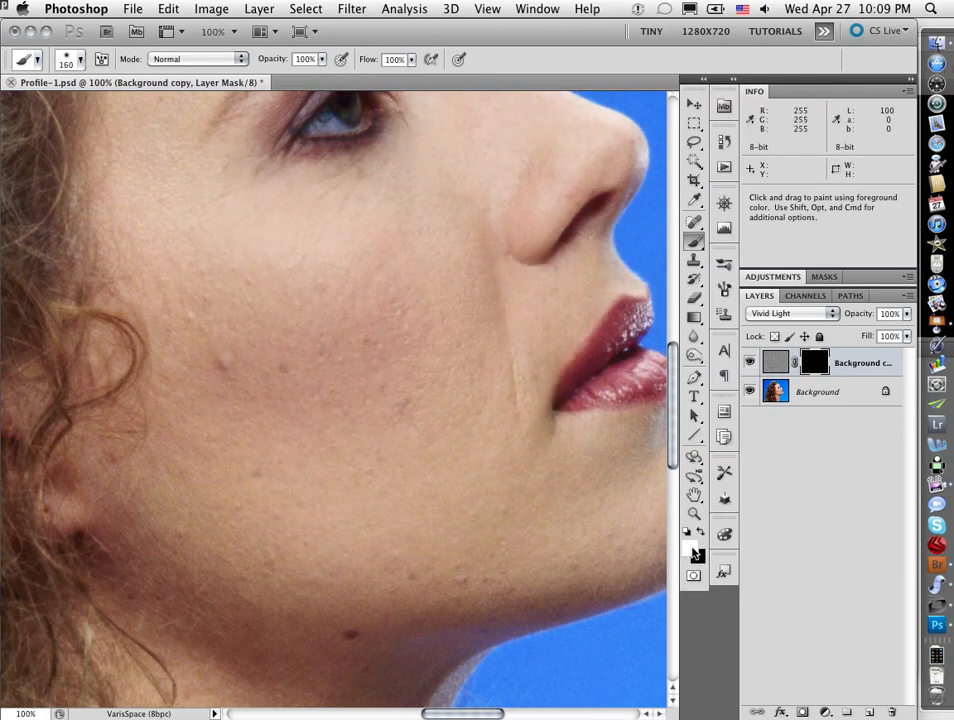
{"action": "mouse_move", "coordinate": [332, 316]}
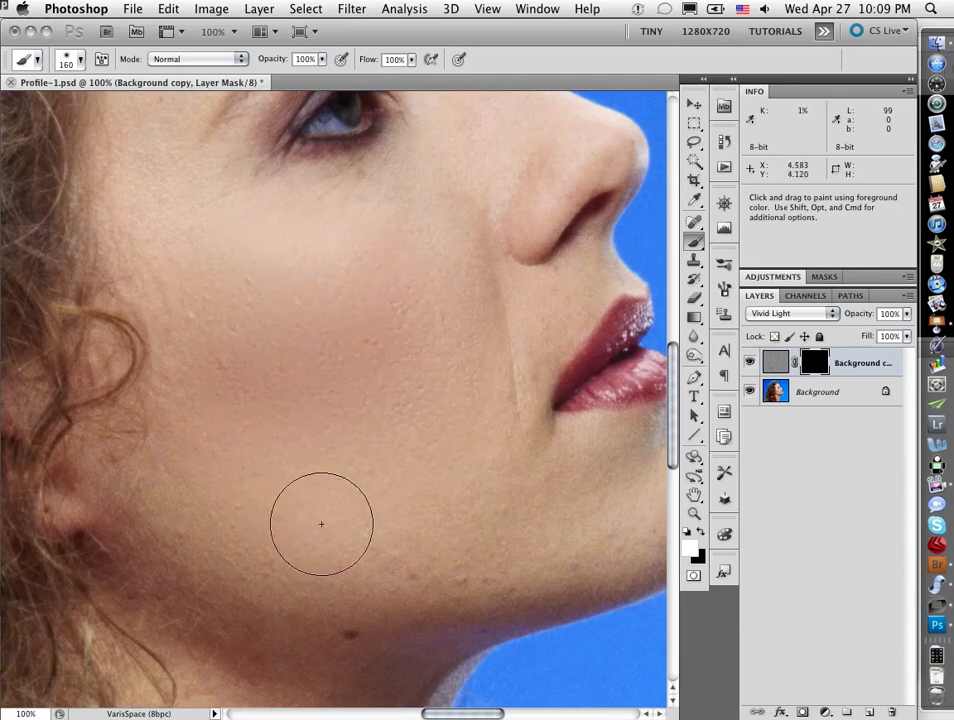
{"action": "mouse_move", "coordinate": [296, 220]}
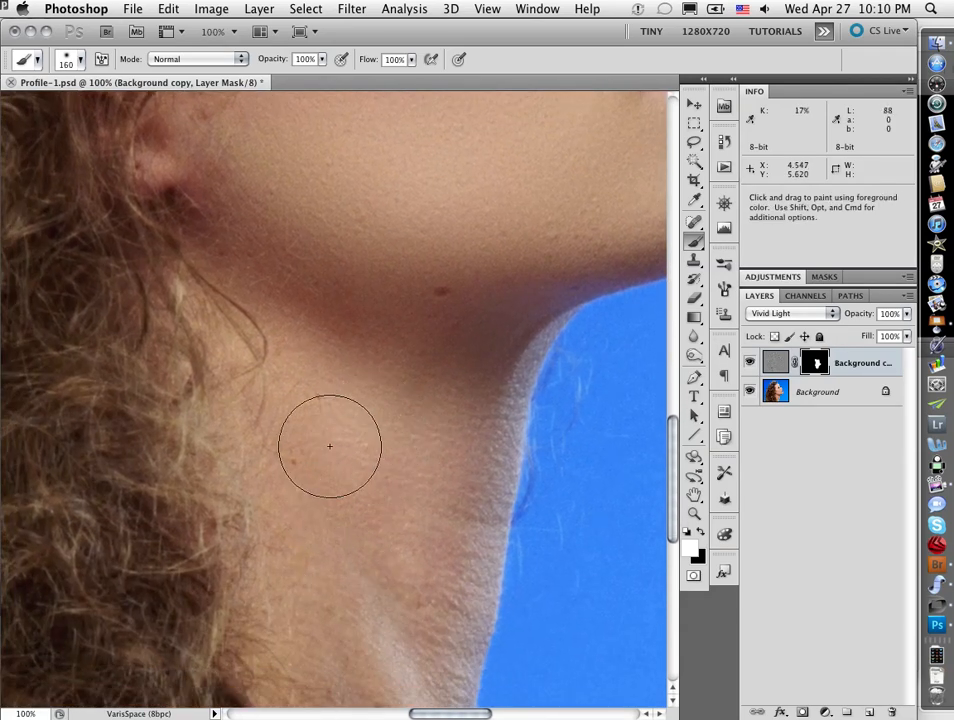
{"action": "mouse_move", "coordinate": [336, 624]}
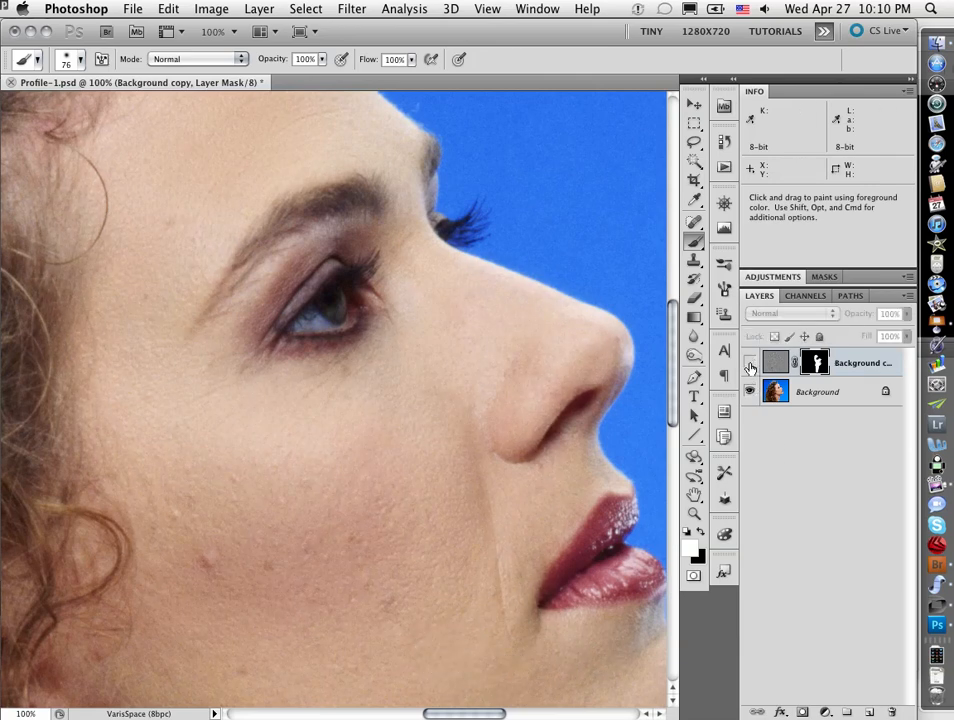
{"action": "left_click", "coordinate": [790, 312]}
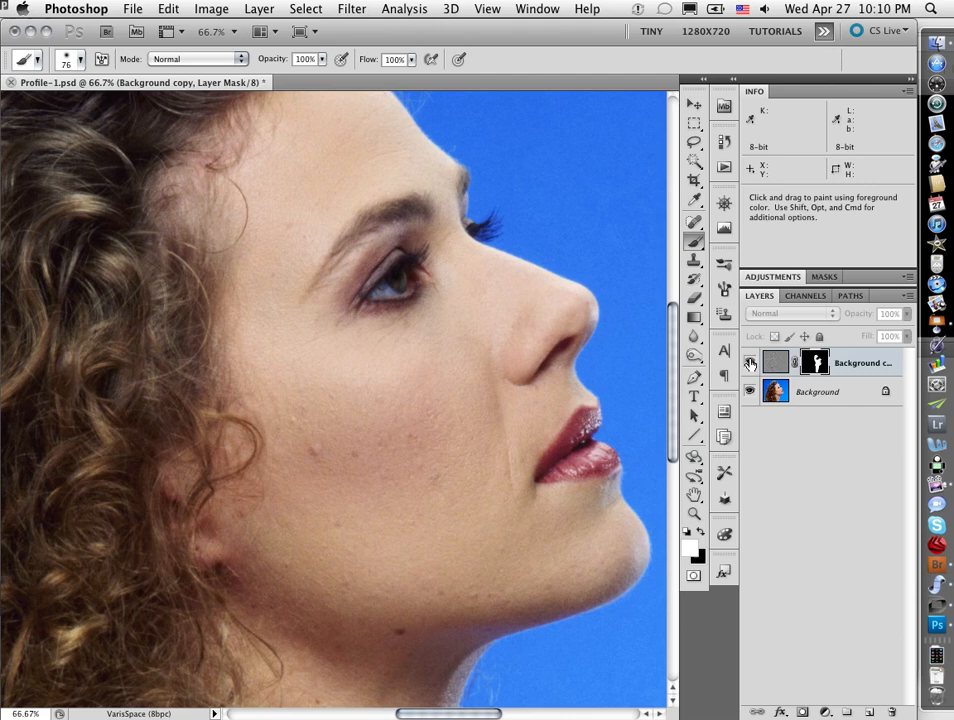
{"action": "left_click", "coordinate": [790, 312]}
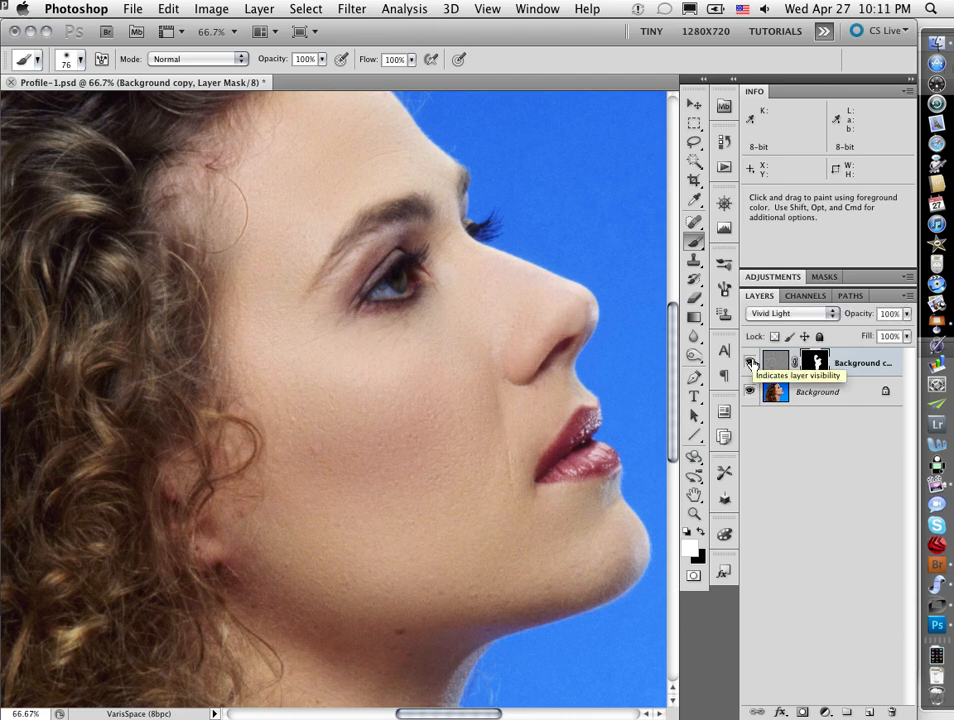
{"action": "left_click", "coordinate": [752, 362]}
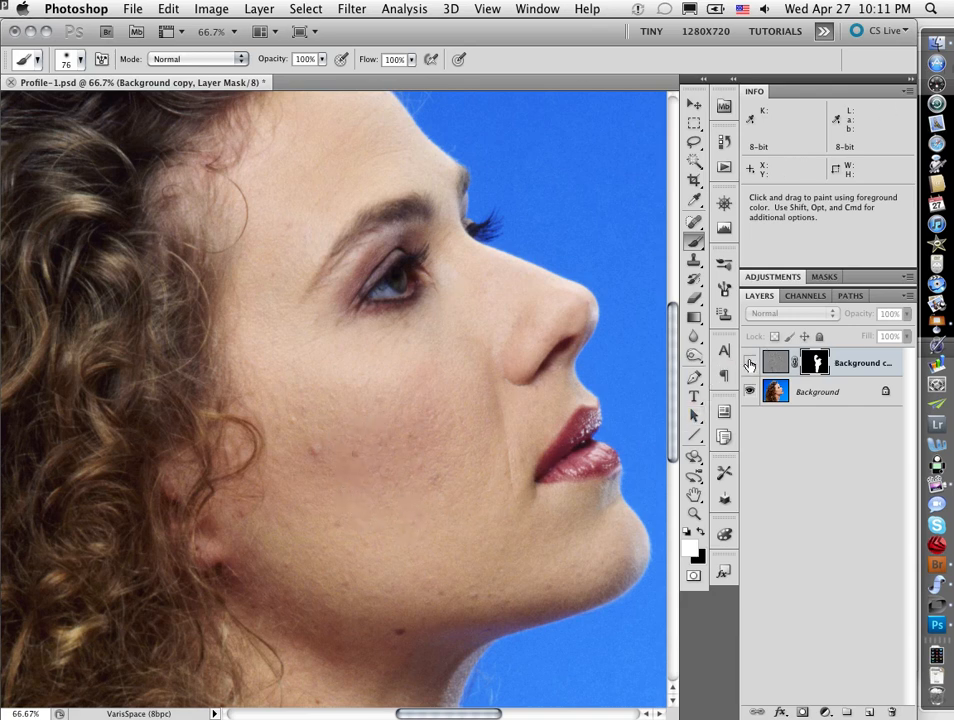
{"action": "left_click", "coordinate": [750, 362]}
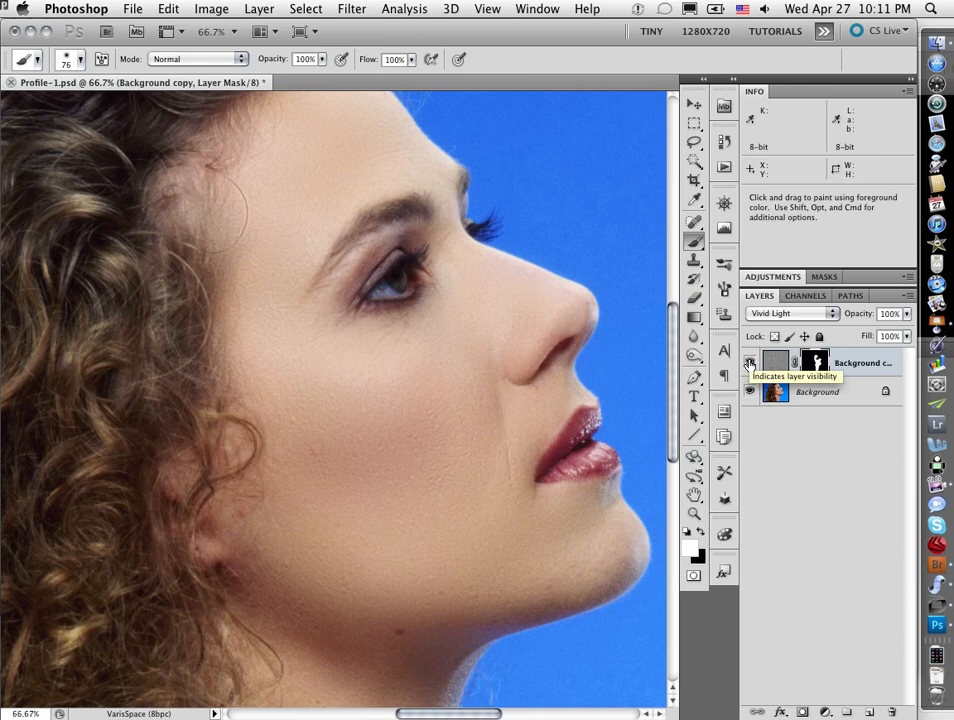